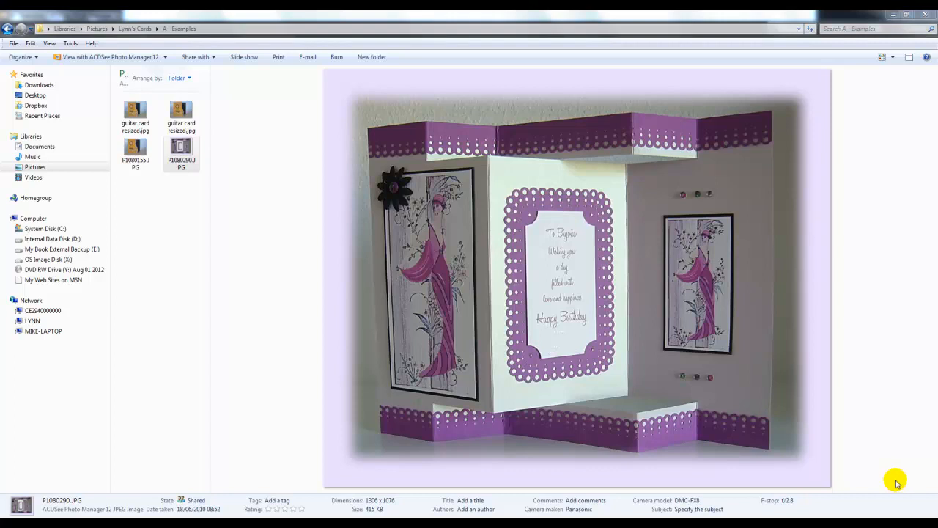
pyautogui.moveTo(472, 233)
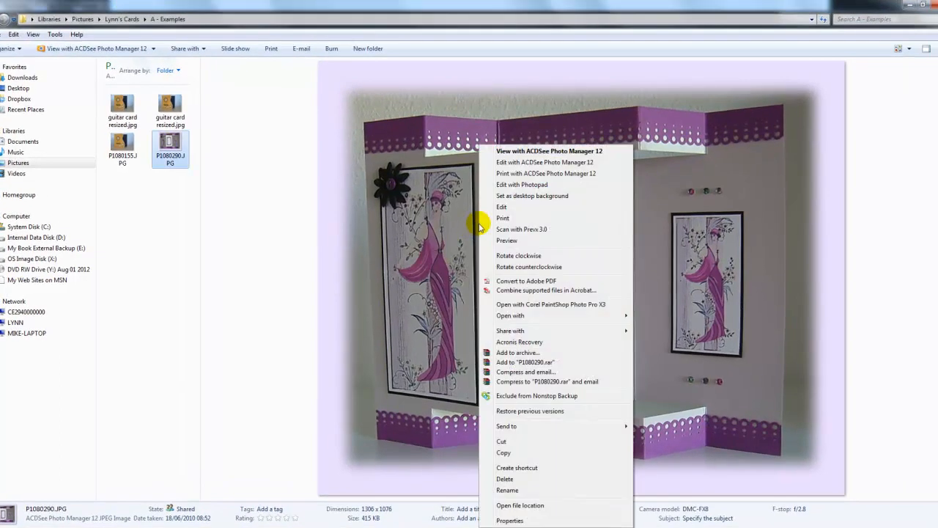
pyautogui.moveTo(504, 452)
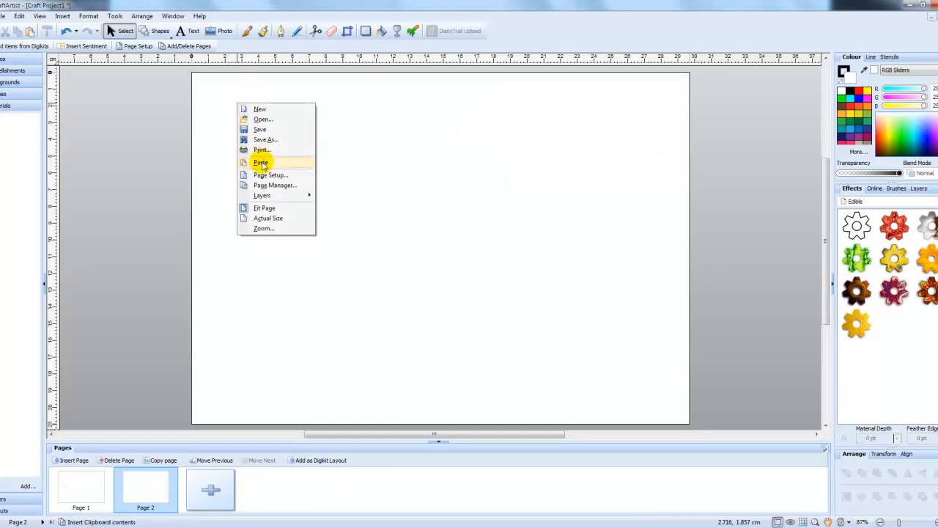
# Step: Paste the copied purple birthday card photo onto page 2
pyautogui.click(261, 162)
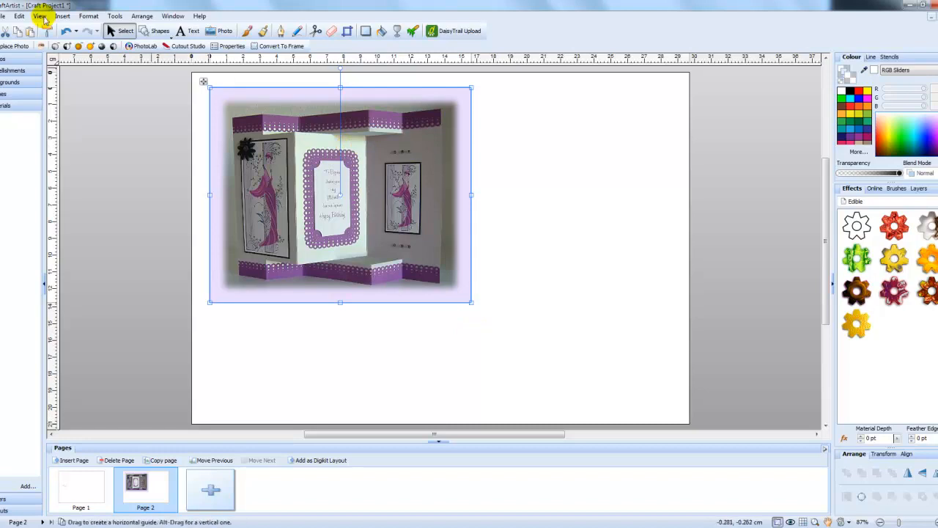
# Step: Check the Export as Image dialog, cancel, and drag the photo larger across page 2
pyautogui.click(4, 16)
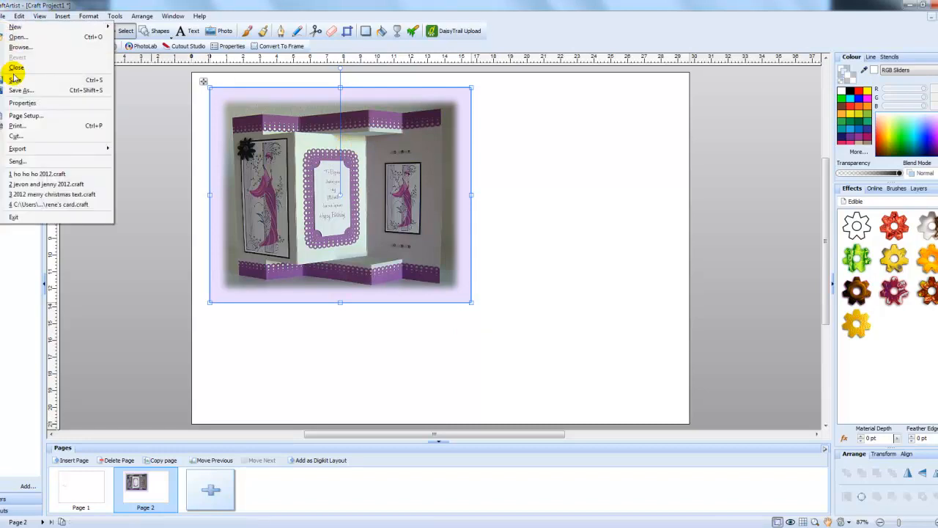
pyautogui.click(17, 148)
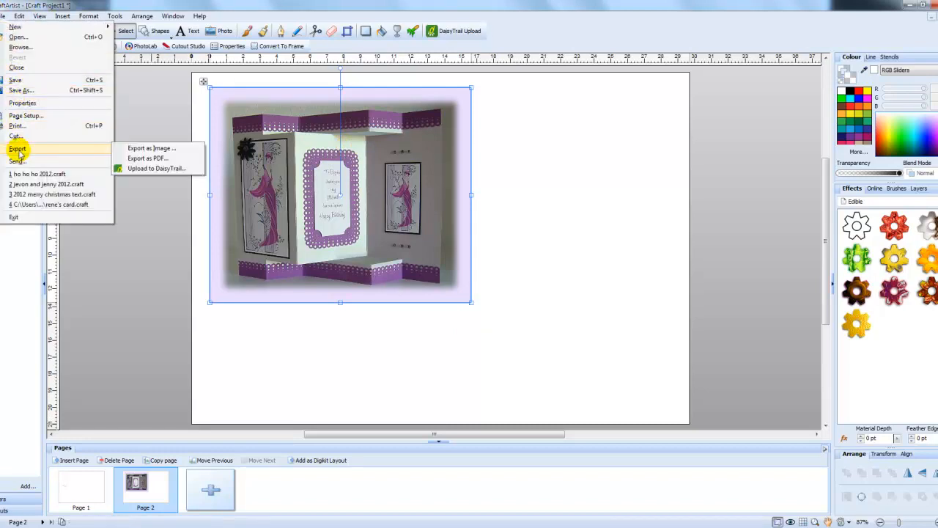
pyautogui.moveTo(150, 148)
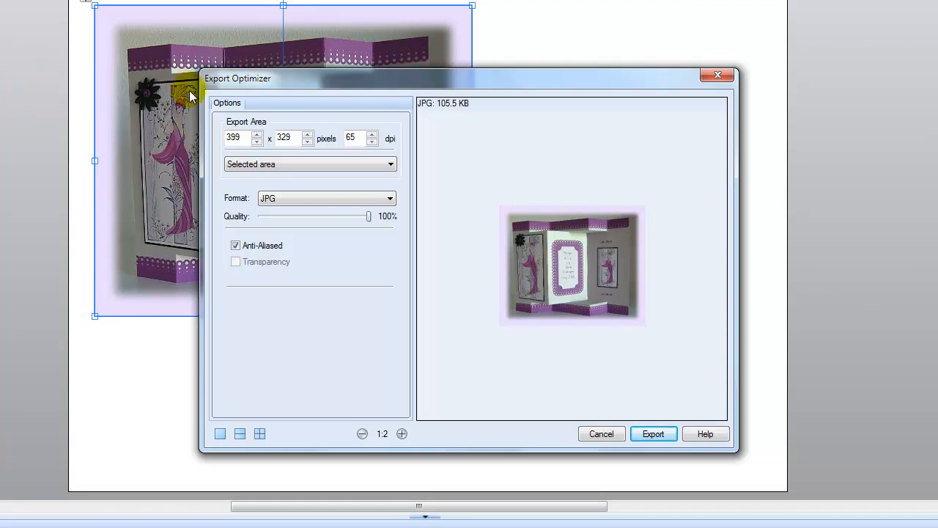
pyautogui.moveTo(377, 359)
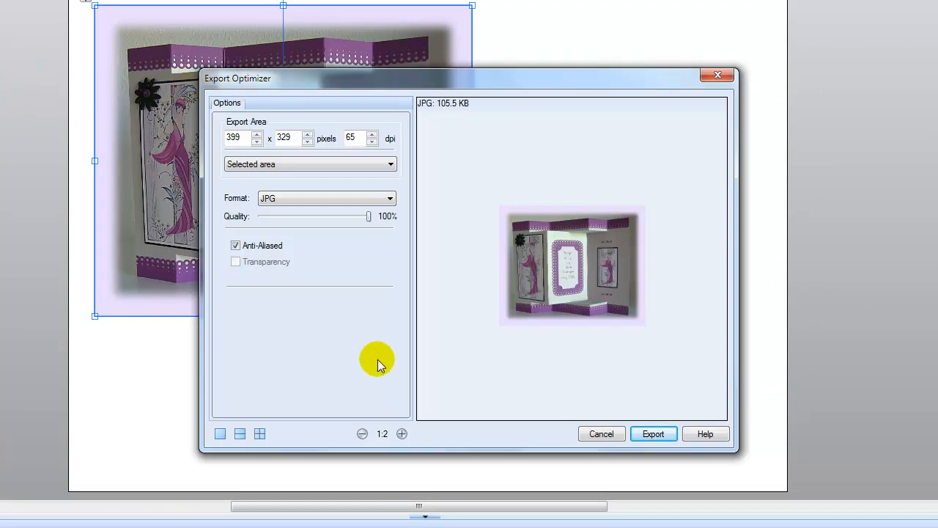
pyautogui.moveTo(513, 277)
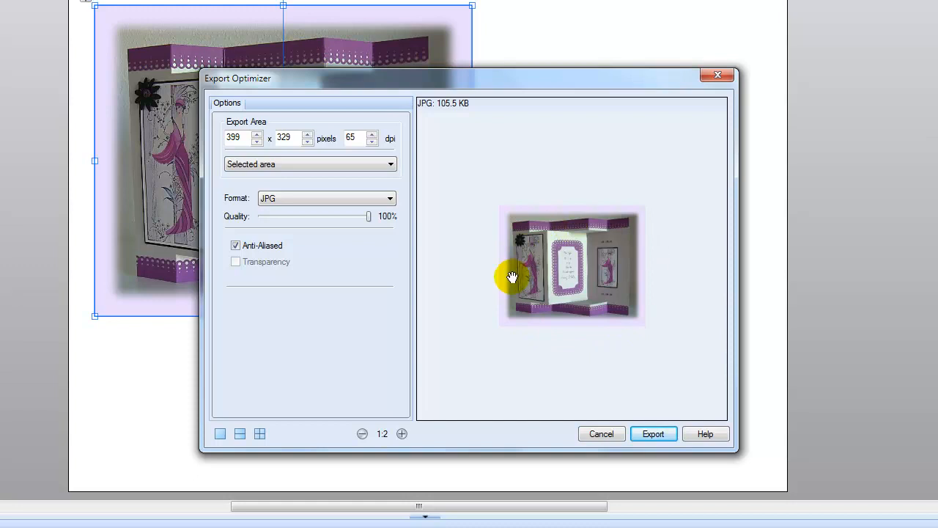
pyautogui.moveTo(427, 112)
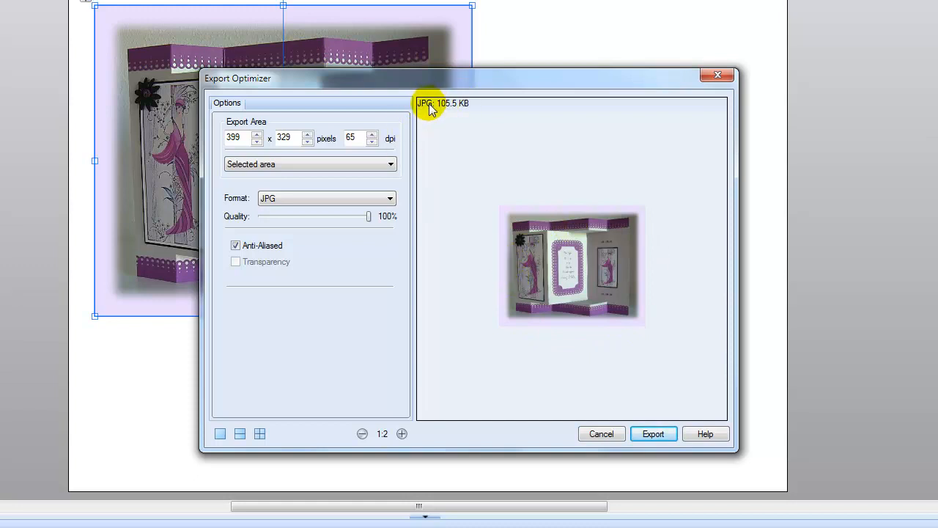
pyautogui.moveTo(469, 109)
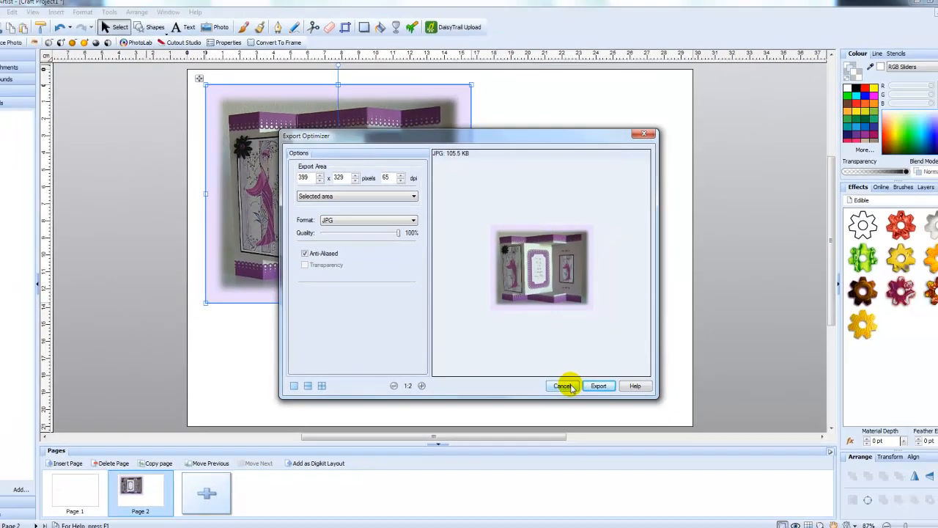
pyautogui.click(563, 385)
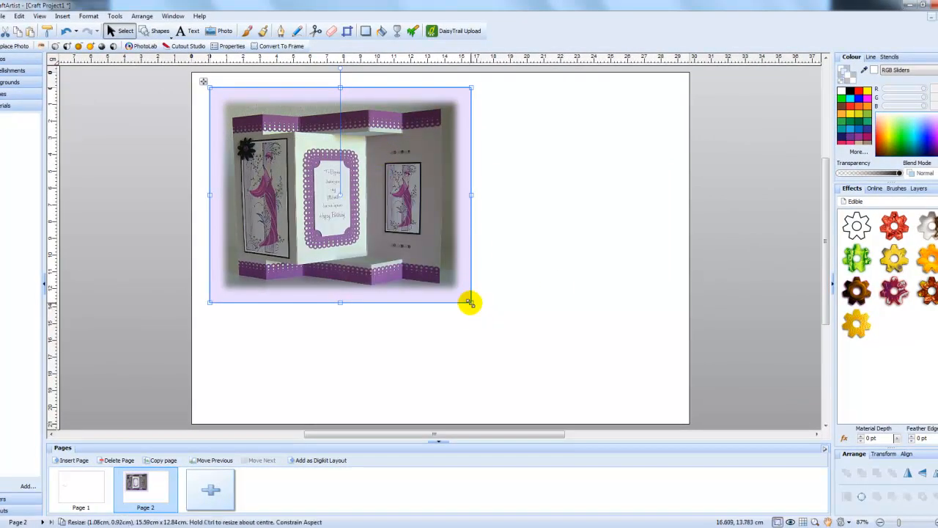
pyautogui.moveTo(469, 301); pyautogui.dragTo(594, 401)
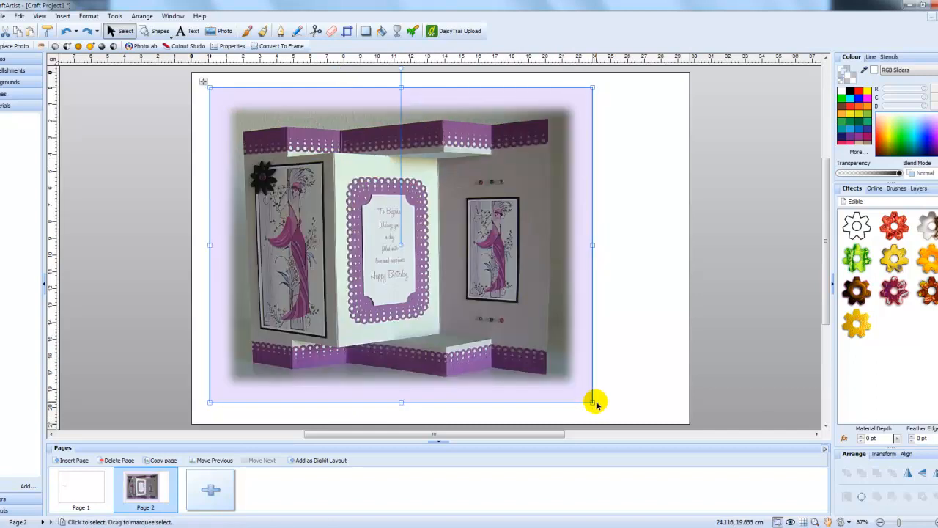
pyautogui.click(5, 16)
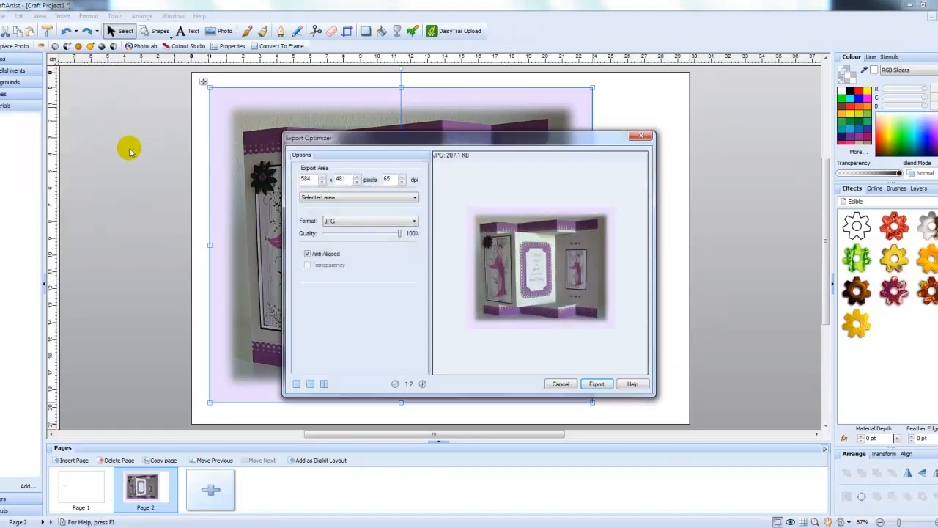
pyautogui.moveTo(454, 161)
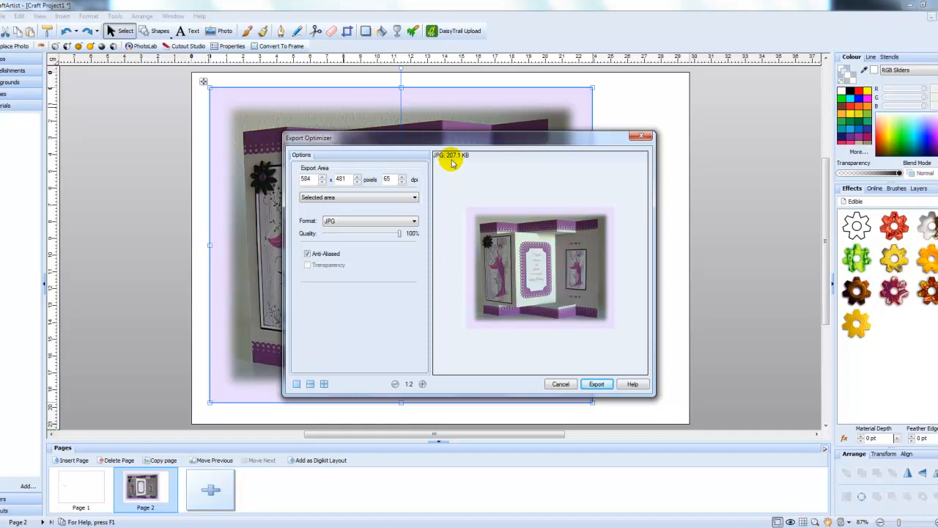
pyautogui.moveTo(469, 163)
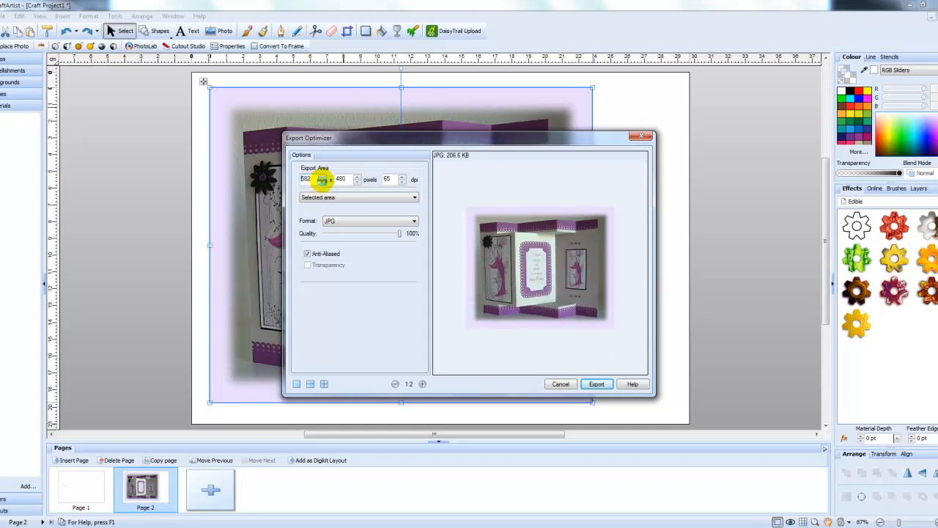
# Step: Set the export width to 450 pixels so the height becomes 371, about 130.9 KB
pyautogui.click(323, 182)
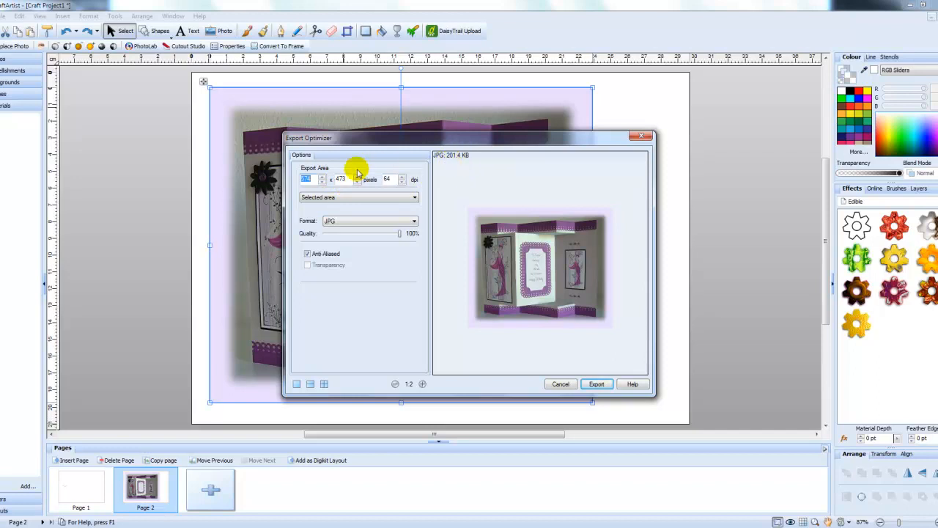
pyautogui.click(308, 179)
pyautogui.write('300')
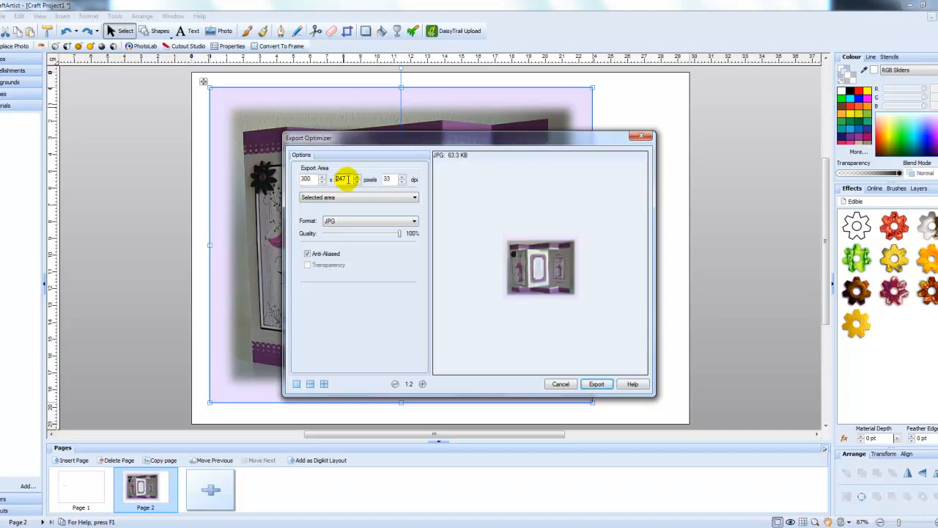
pyautogui.moveTo(454, 163)
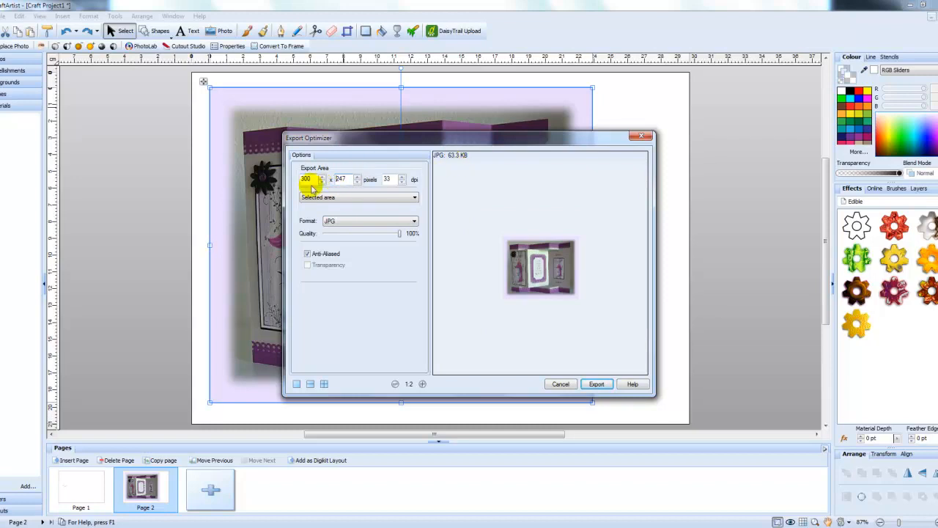
pyautogui.tripleClick(306, 179)
pyautogui.write('450')
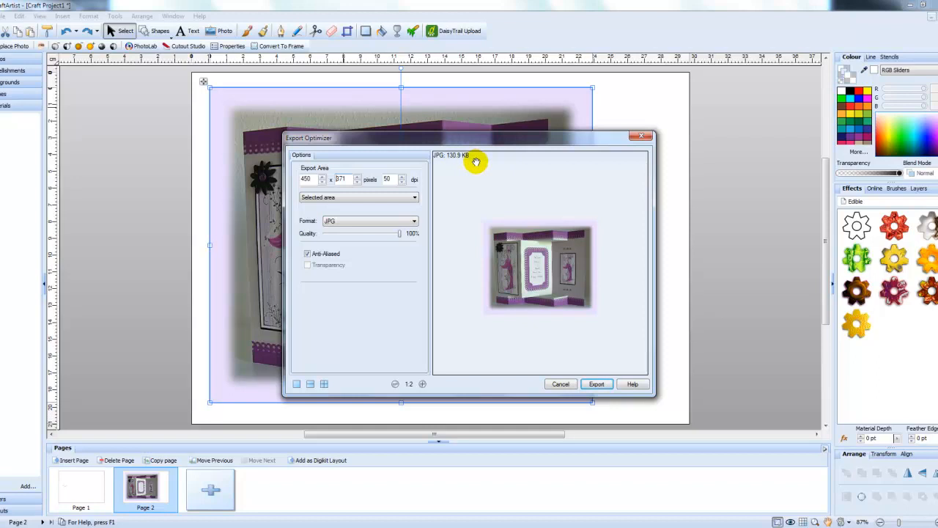
pyautogui.moveTo(382, 236)
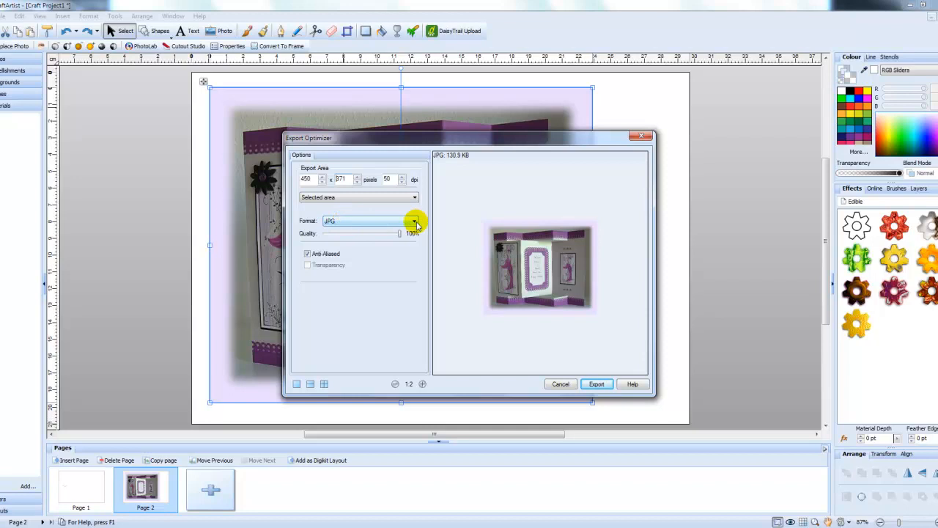
pyautogui.click(414, 221)
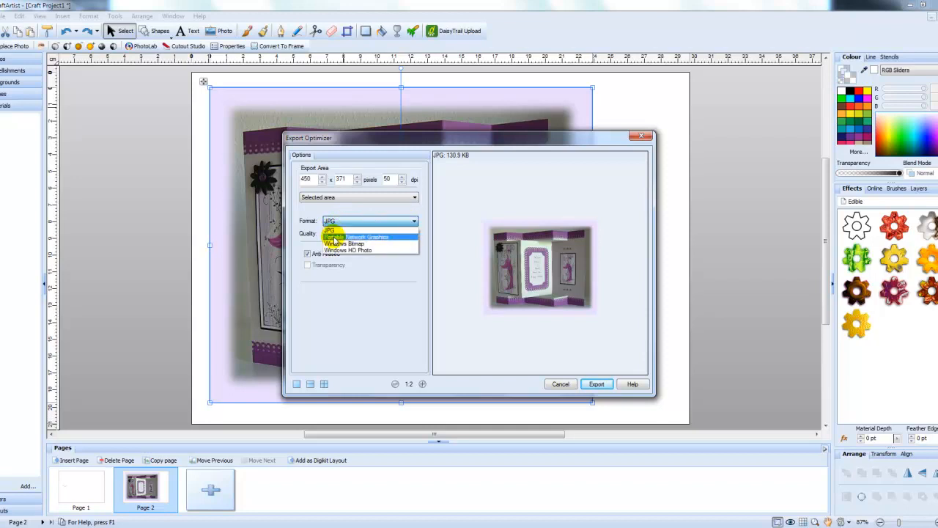
pyautogui.click(357, 236)
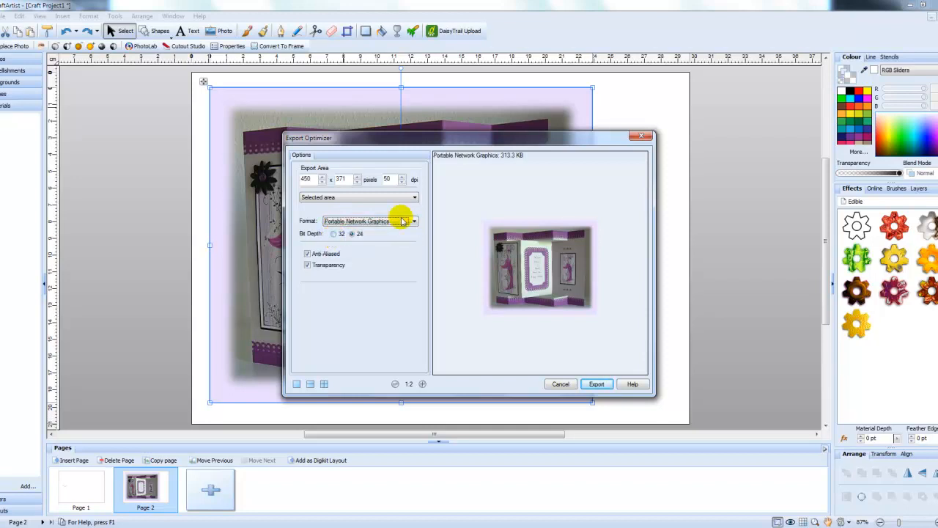
pyautogui.moveTo(469, 165)
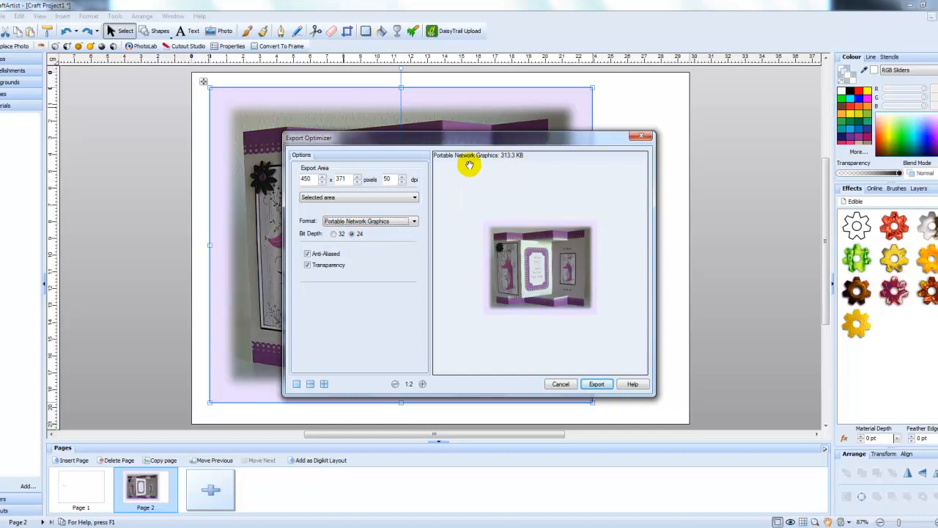
pyautogui.click(413, 220)
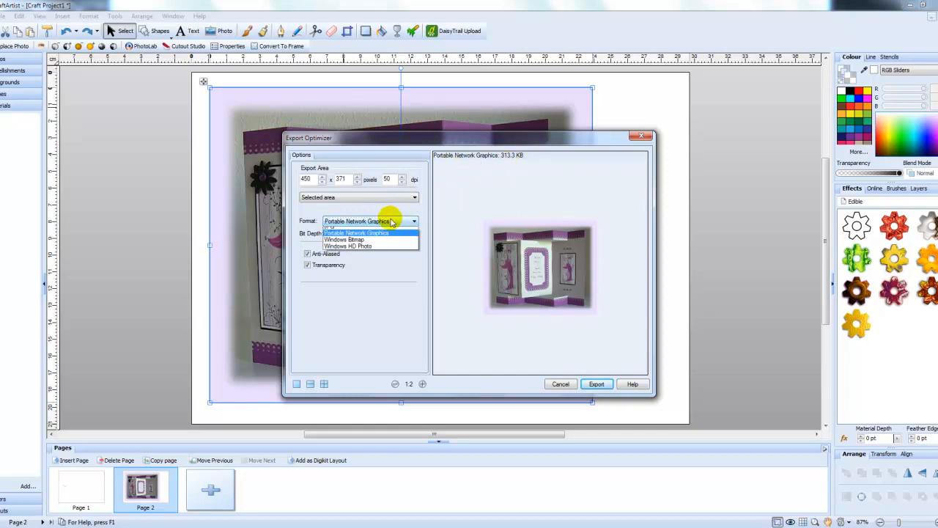
pyautogui.click(339, 233)
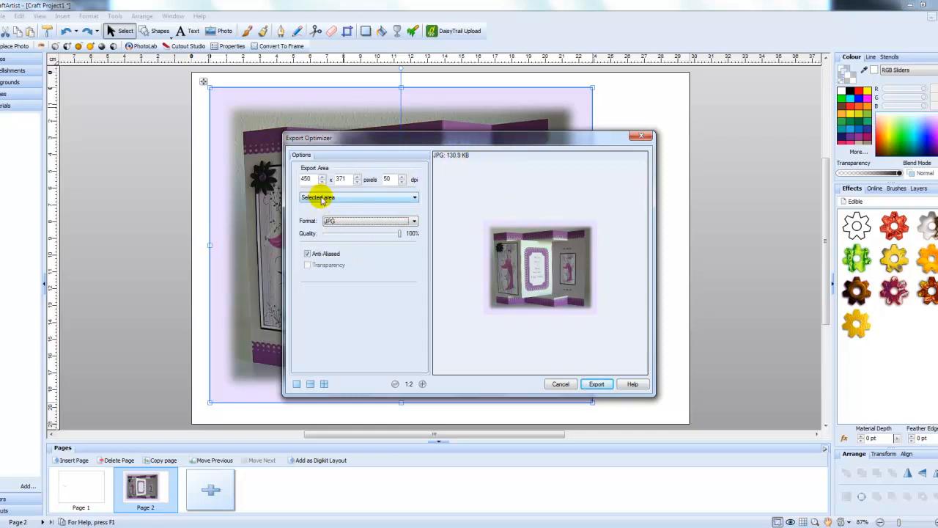
pyautogui.moveTo(354, 203)
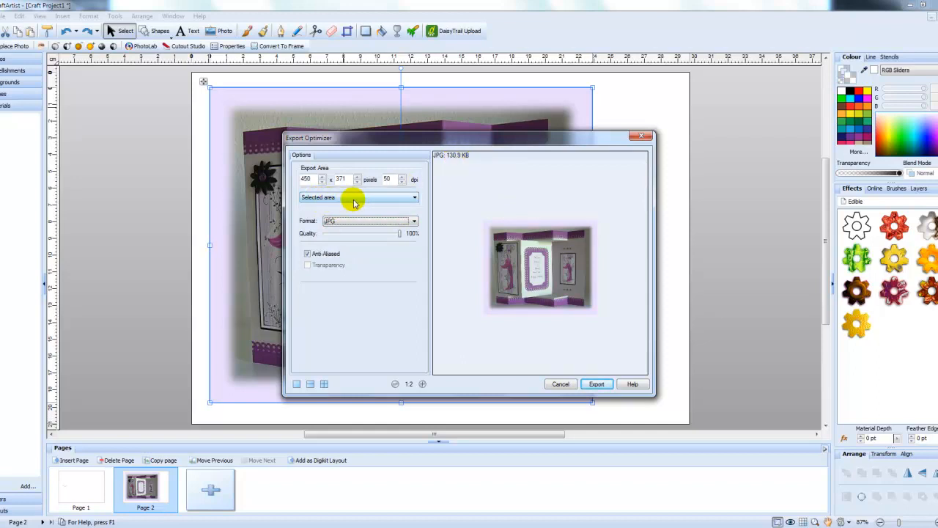
pyautogui.click(414, 197)
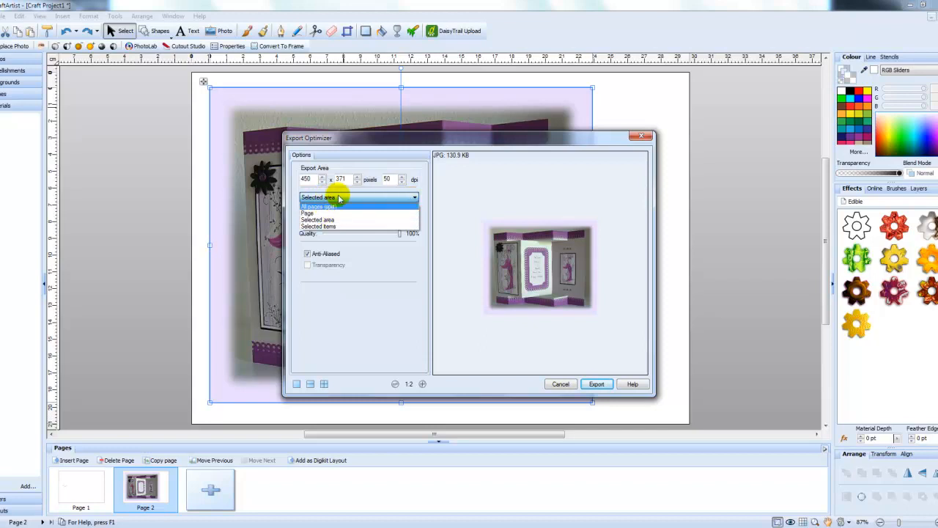
pyautogui.moveTo(245, 106)
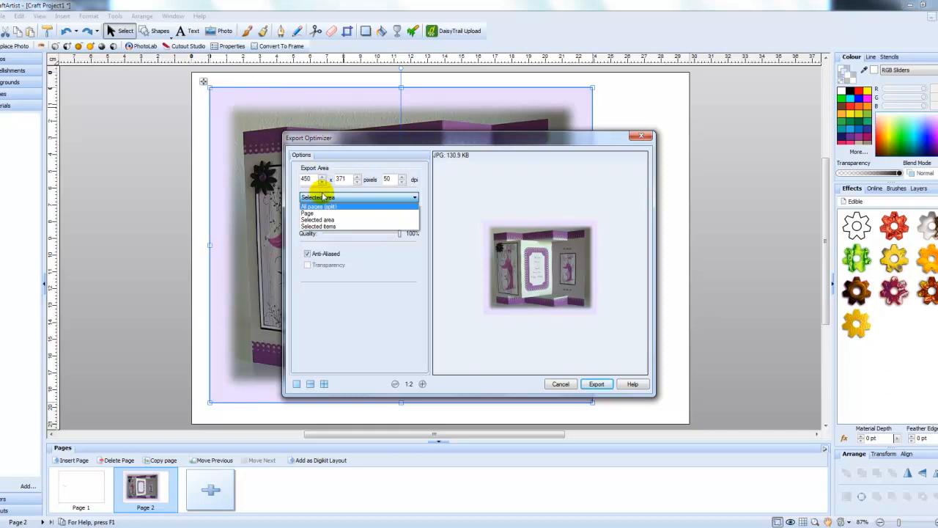
pyautogui.moveTo(358, 204)
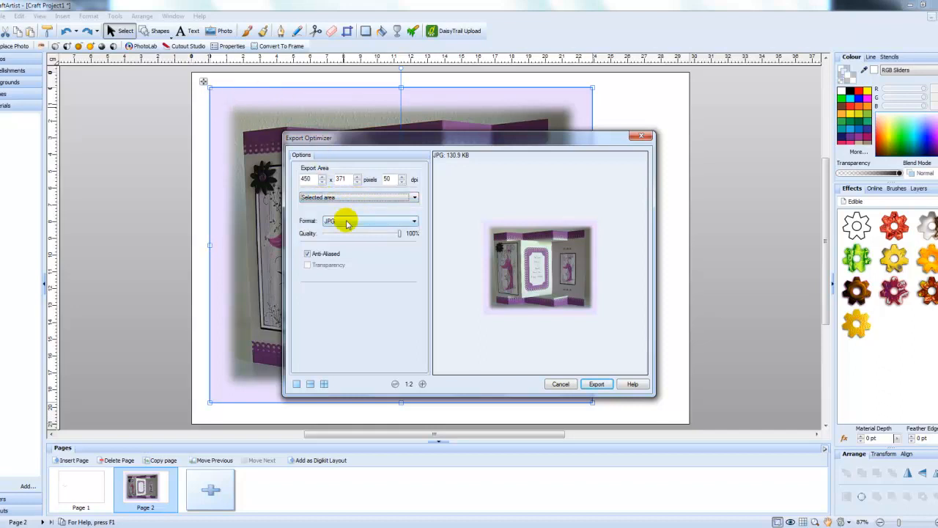
pyautogui.moveTo(447, 157)
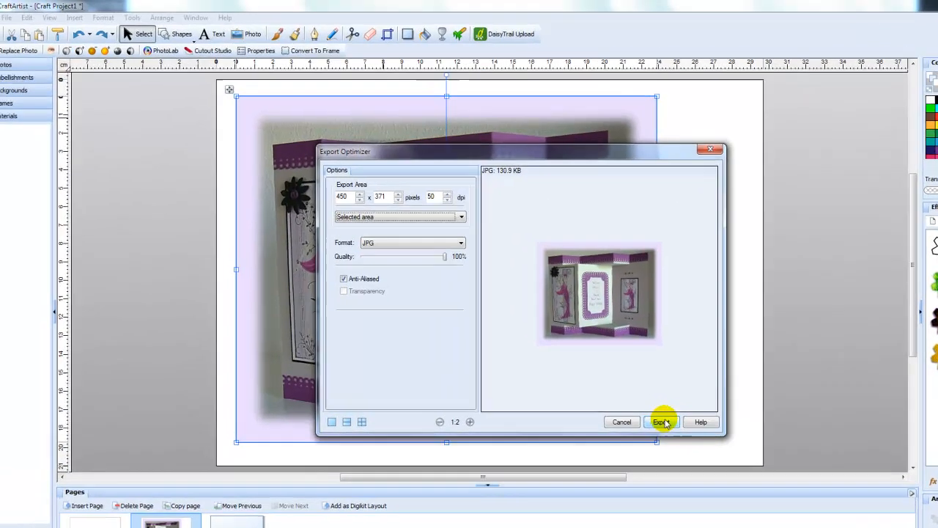
# Step: Export the card as a JPG named 'test resize' into A - Examples
pyautogui.click(660, 422)
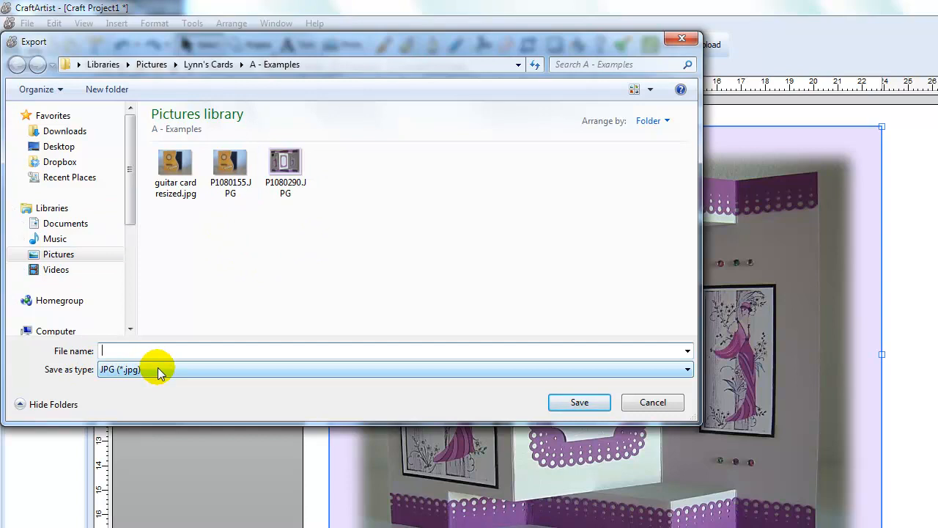
pyautogui.write('test resize')
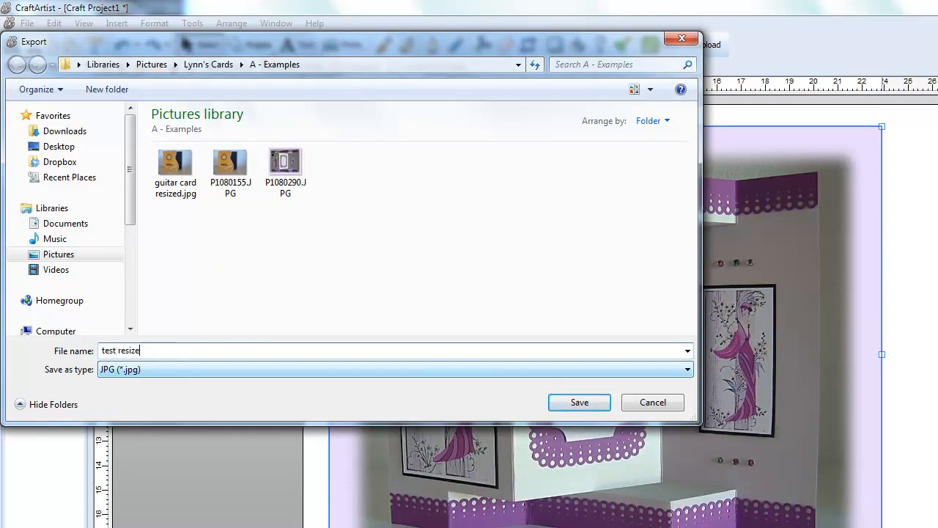
pyautogui.click(579, 401)
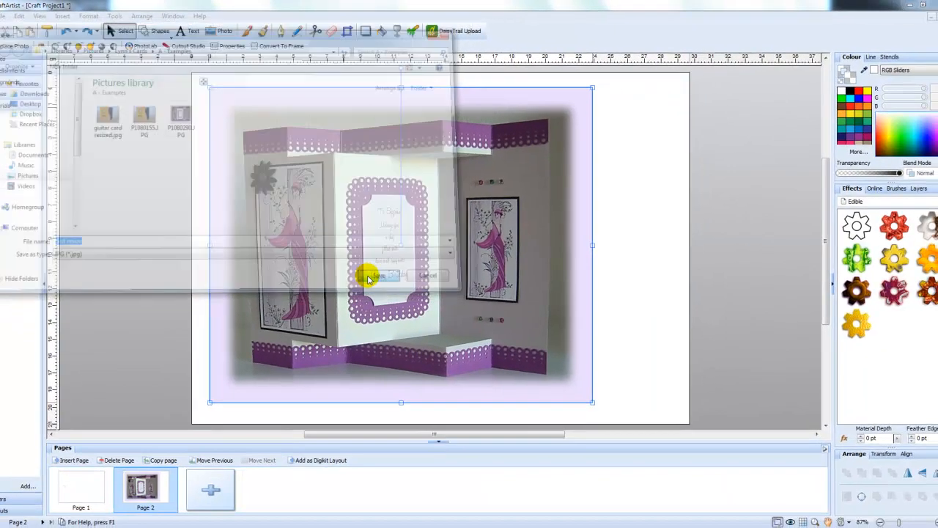
pyautogui.click(377, 274)
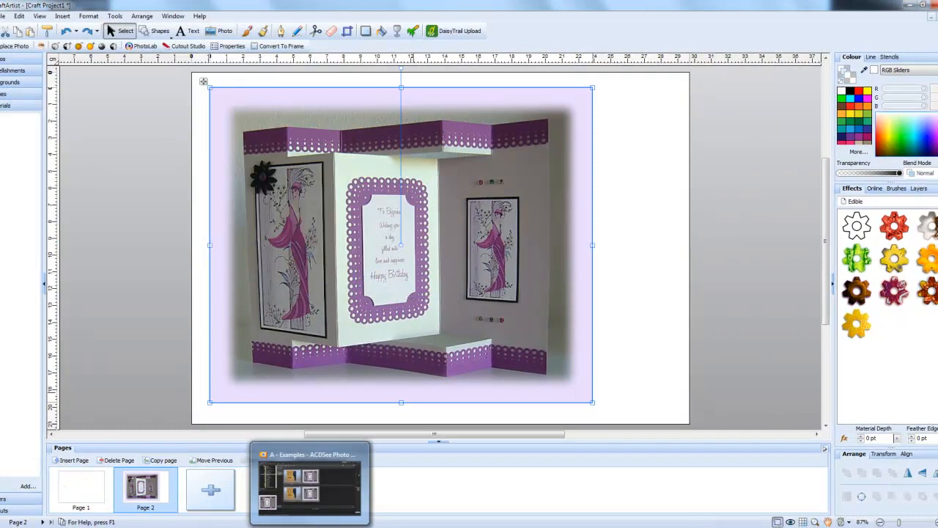
# Step: Select test resize.jpg in Explorer to confirm 450 × 371 pixels and 134 KB
pyautogui.click(310, 481)
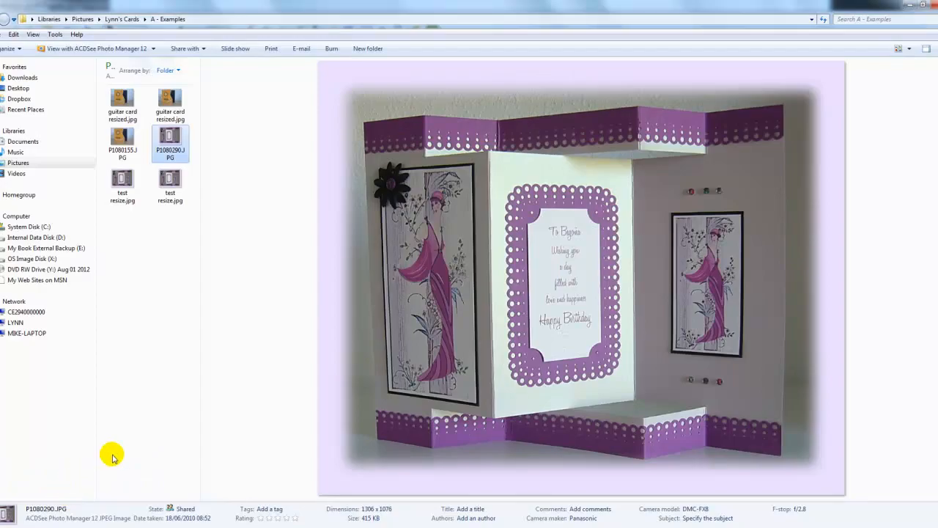
pyautogui.click(169, 181)
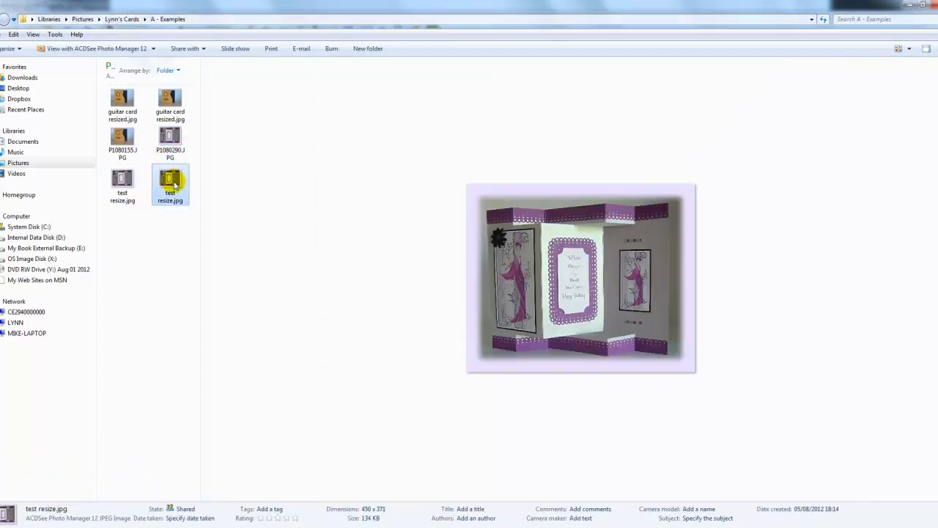
pyautogui.moveTo(194, 160)
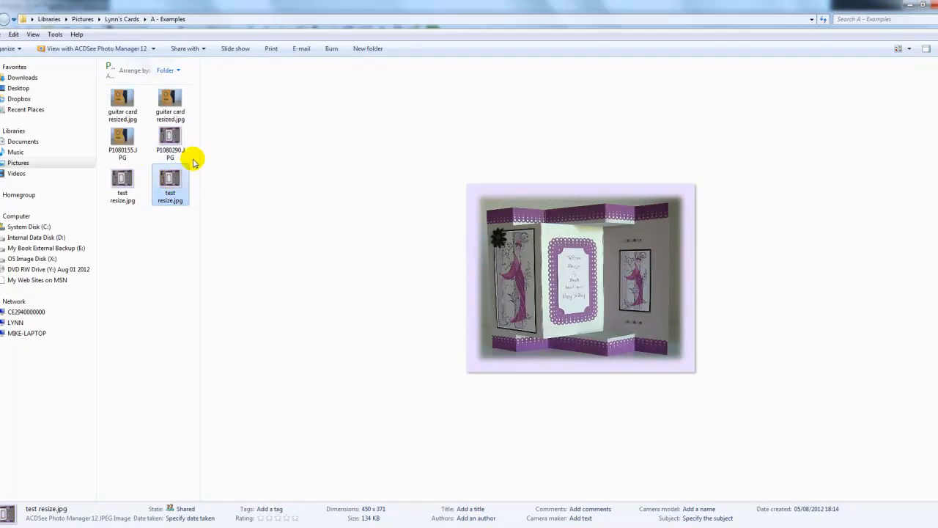
pyautogui.moveTo(256, 520)
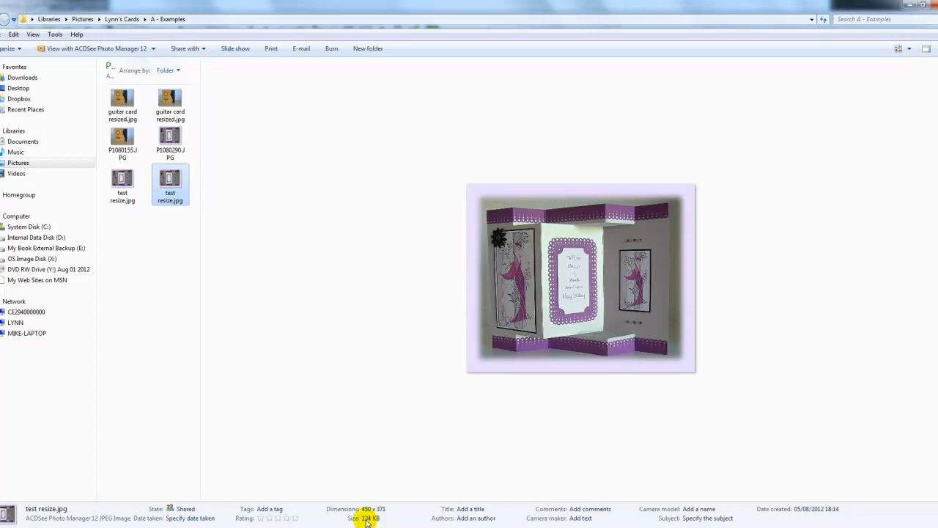
pyautogui.moveTo(365, 510)
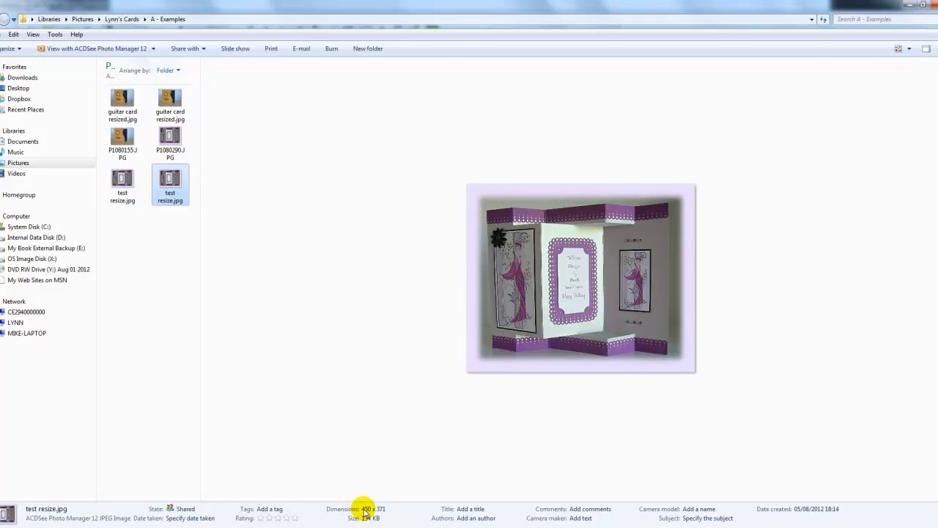
pyautogui.moveTo(365, 496)
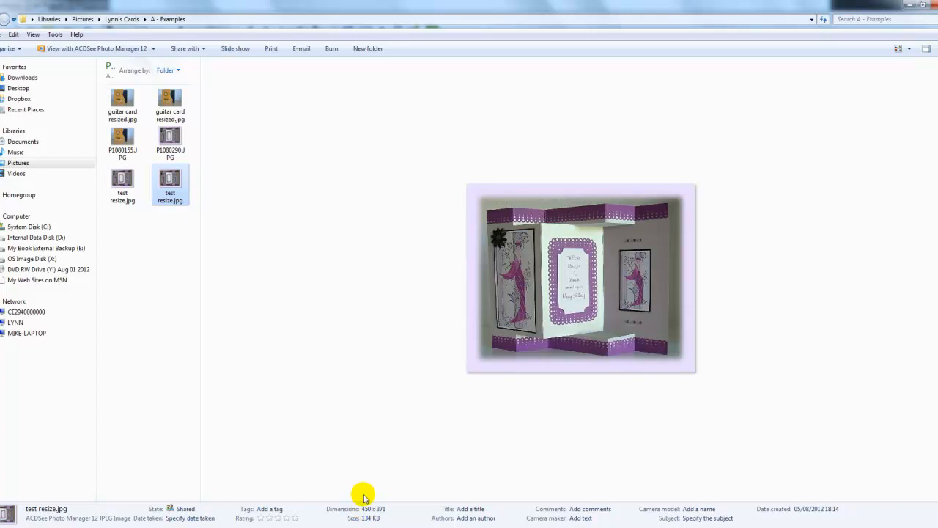